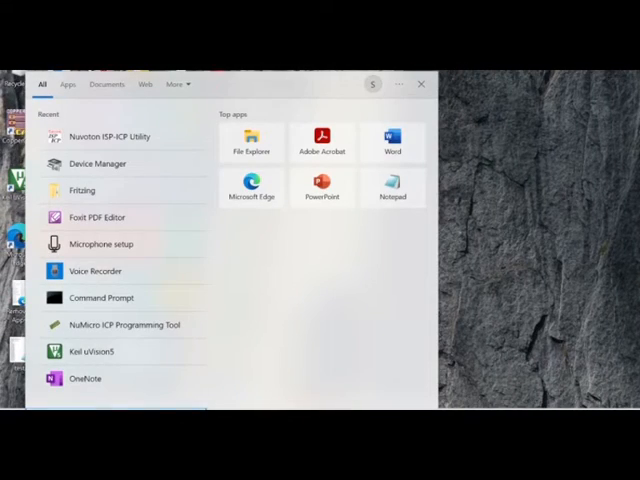
Search Windows for "deve" to surface the Device Manager result
text(deve)
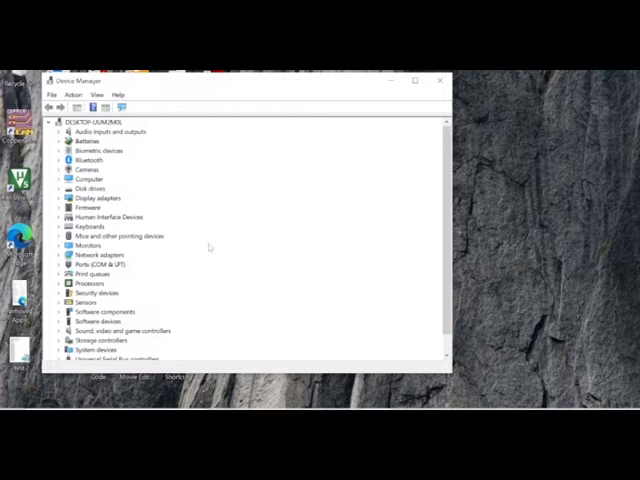
Launch Device Manager and select the Silicon Labs CP210x USB to UART Bridge under Ports
click(62, 264)
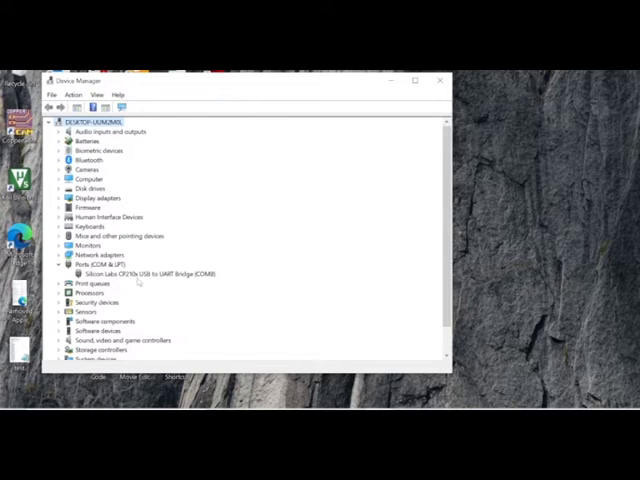
mouse_move(210, 284)
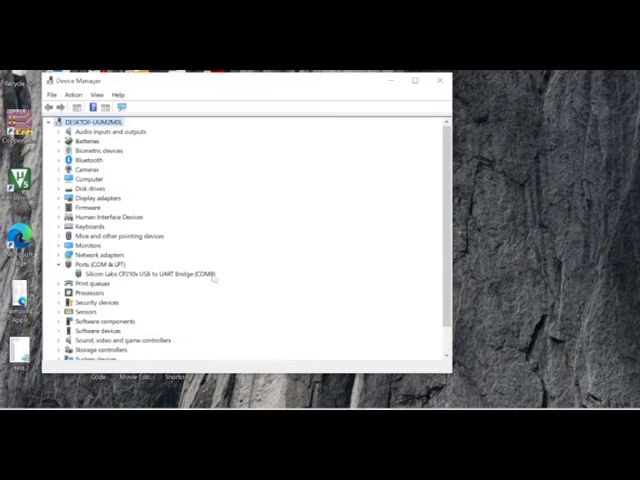
click(144, 274)
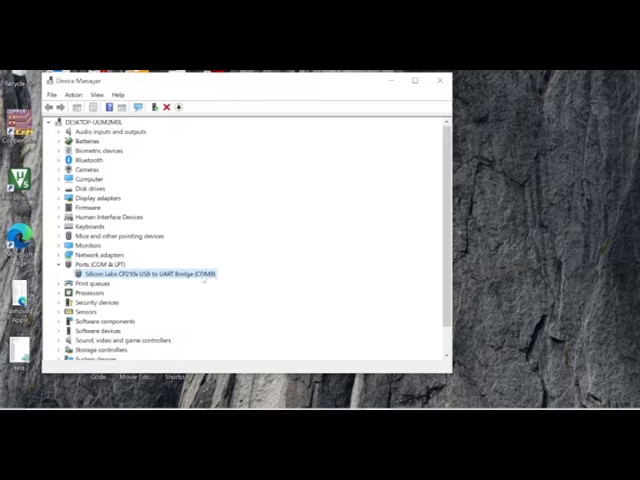